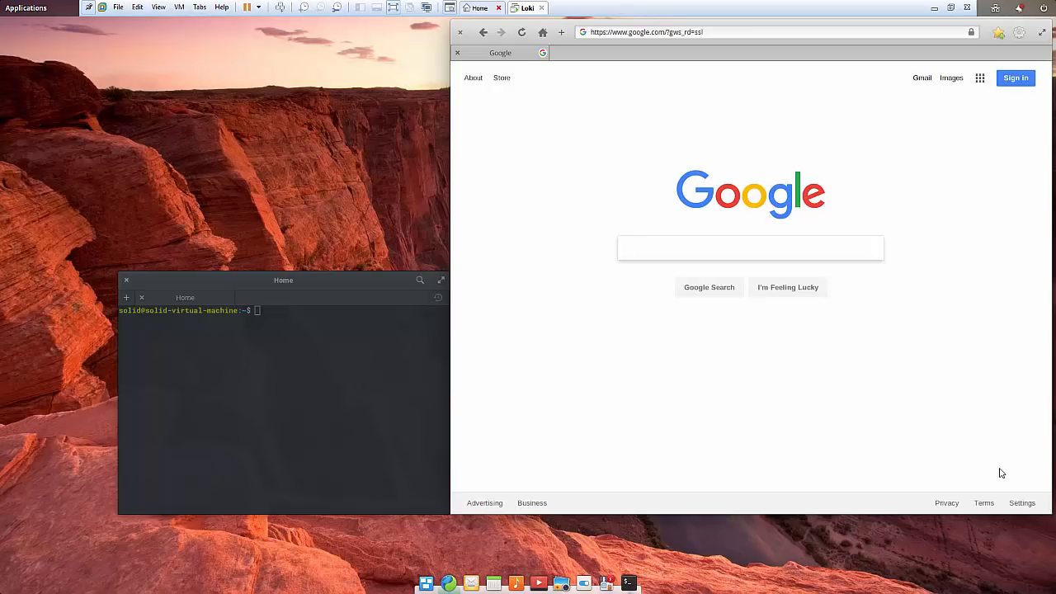
# Load facebook.com in the browser, then begin typing a sudo command in the terminal
pyautogui.click(749, 247)
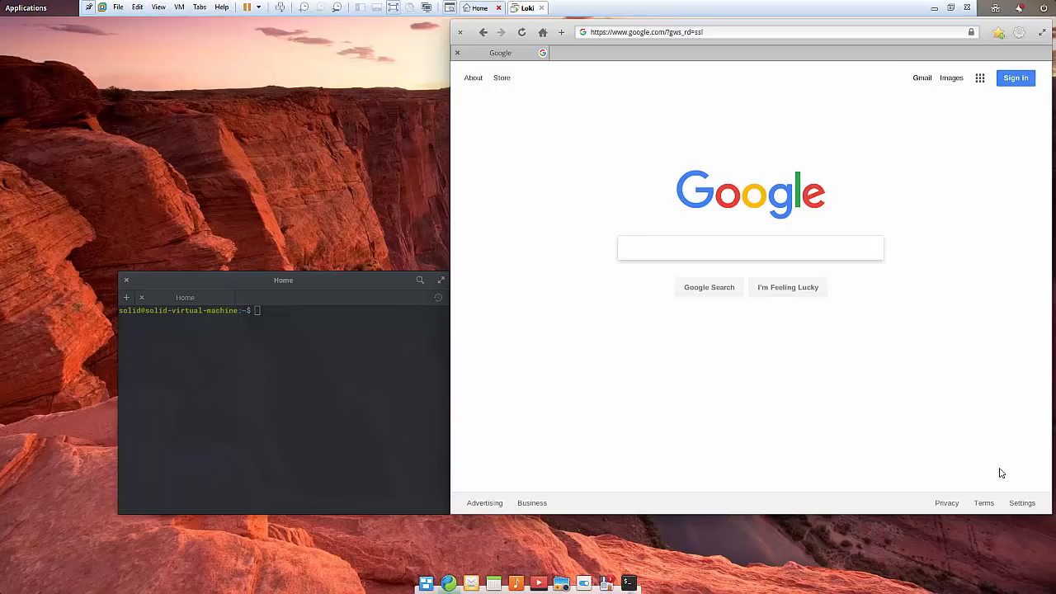
pyautogui.click(750, 248)
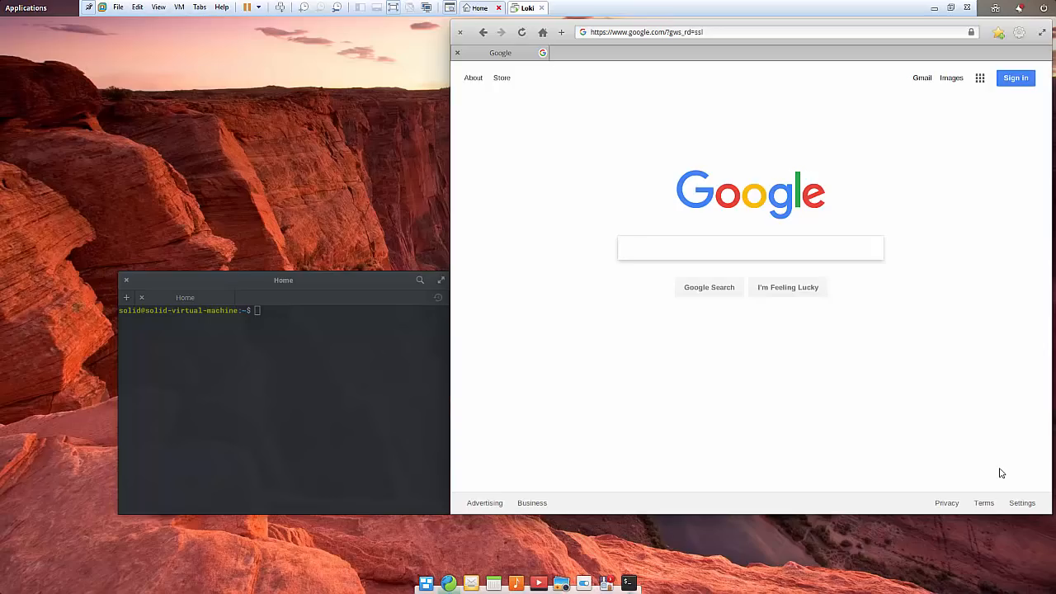
pyautogui.click(750, 247)
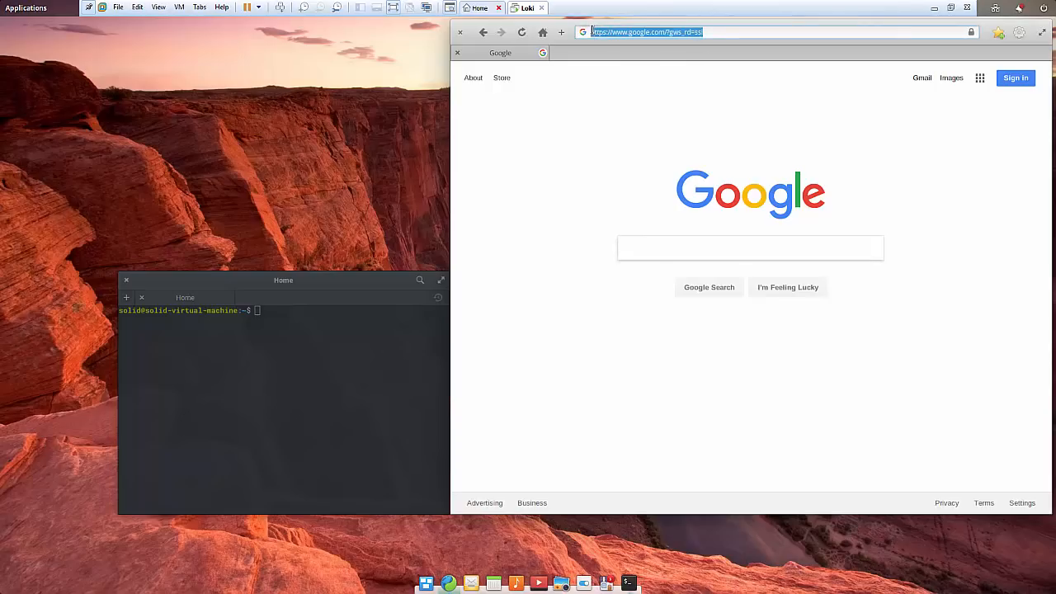
pyautogui.write('facebook')
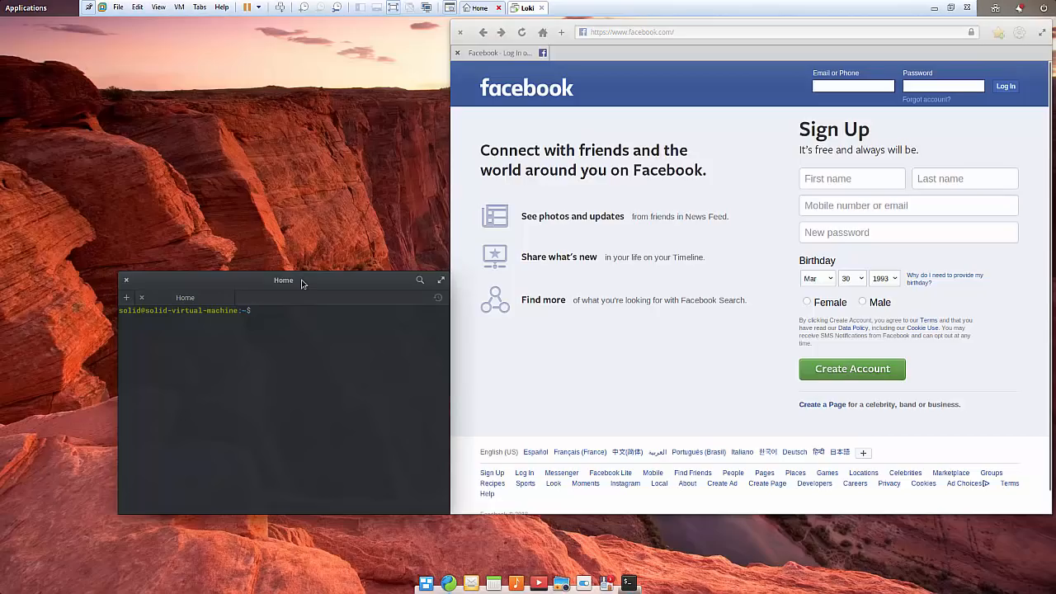
pyautogui.write('sudo')
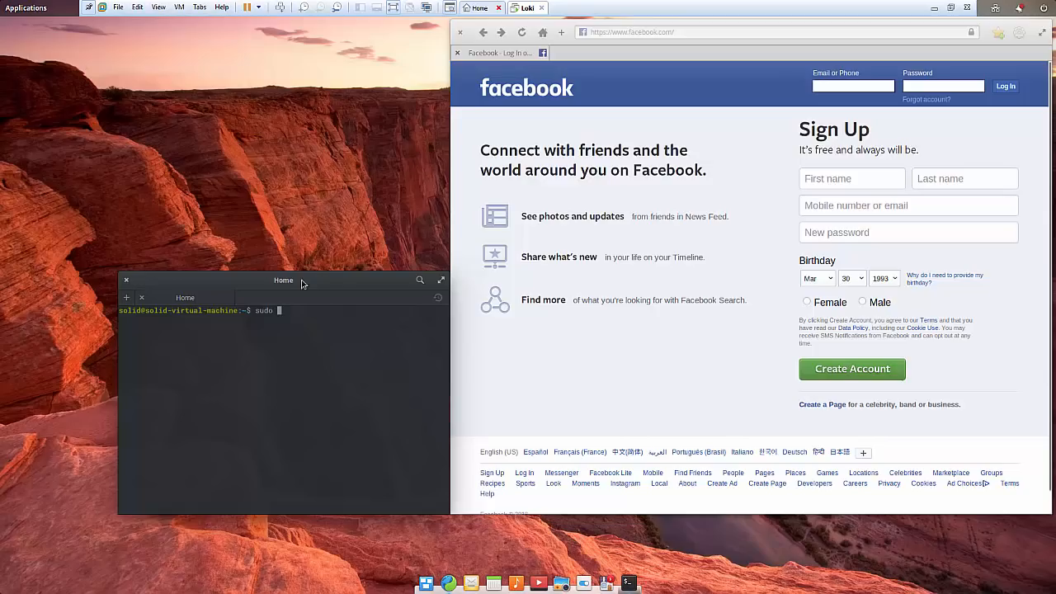
# Run sudo nano /etc/hosts and enter the password to open the hosts file
pyautogui.write('nano')
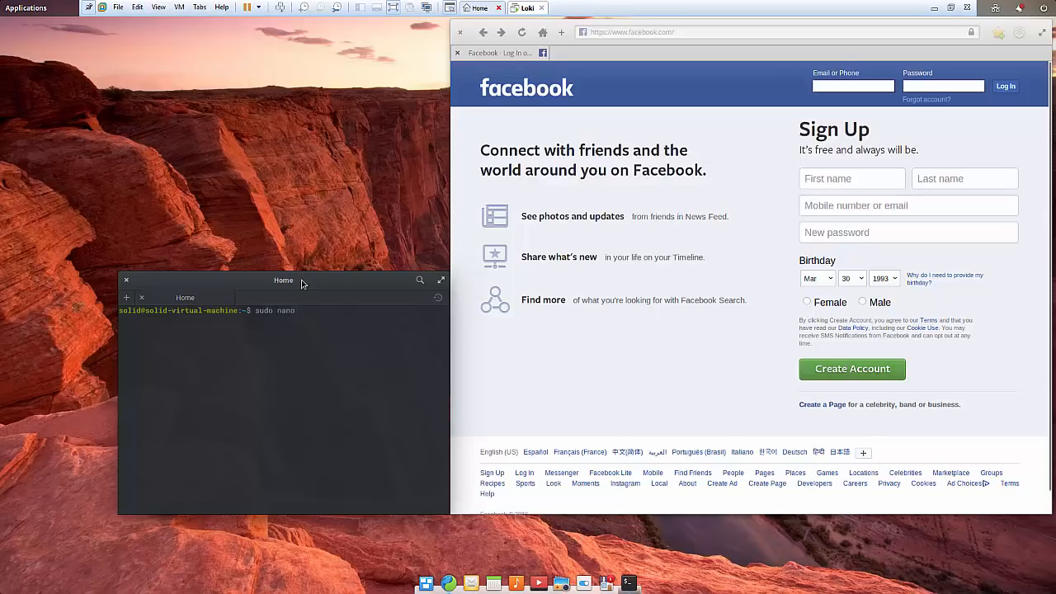
pyautogui.write('/etc')
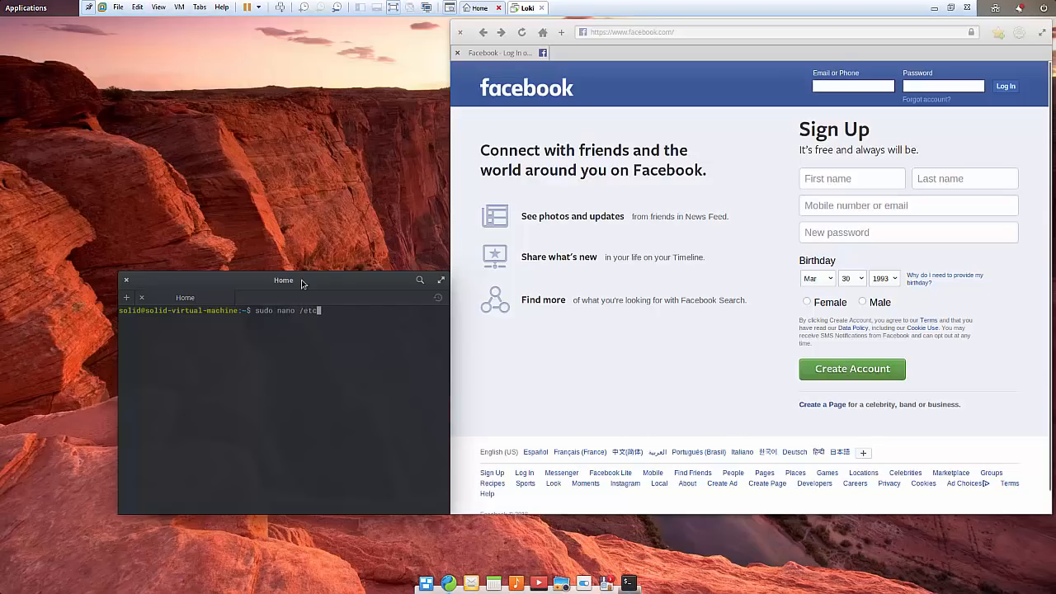
pyautogui.write('hosts')
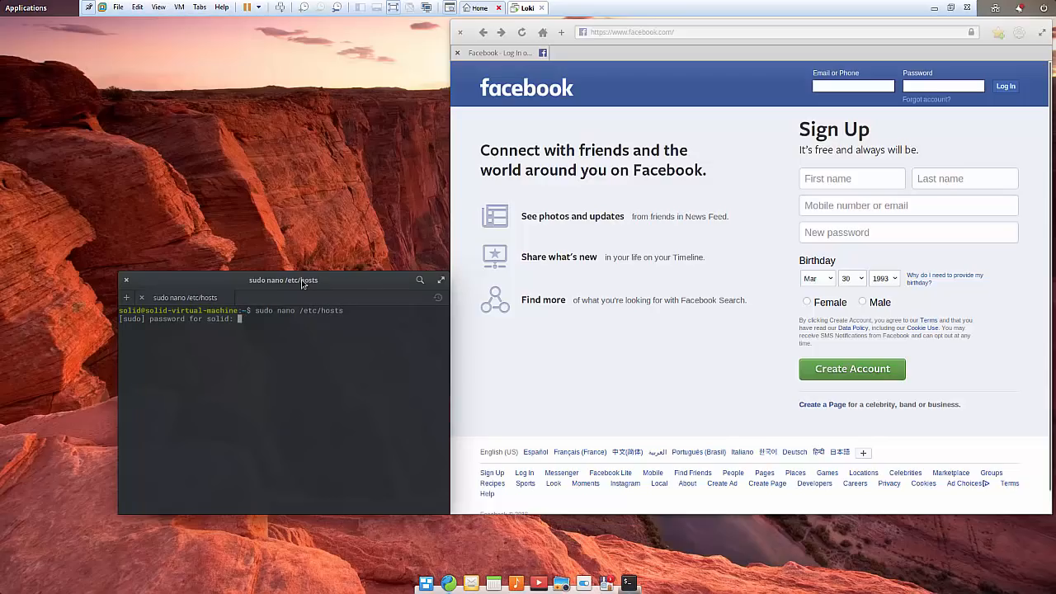
pyautogui.write('********')
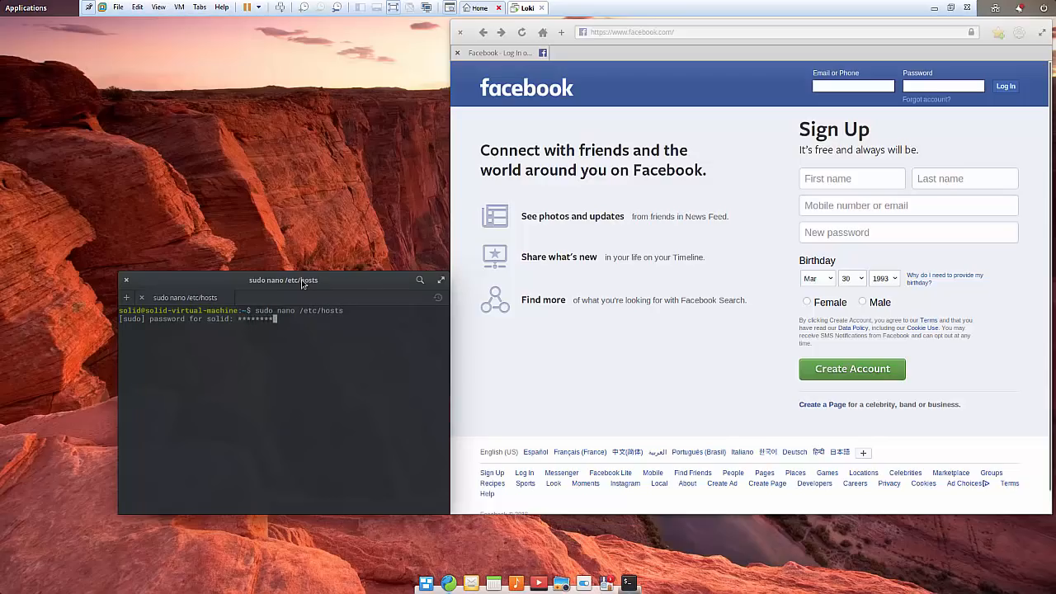
pyautogui.press('Return')
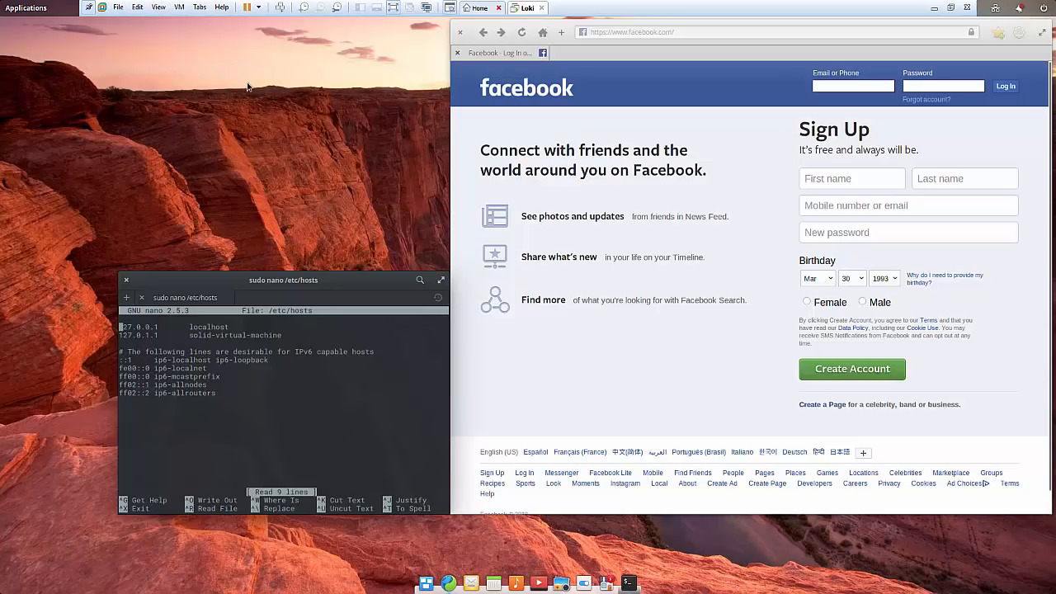
pyautogui.moveTo(807, 95)
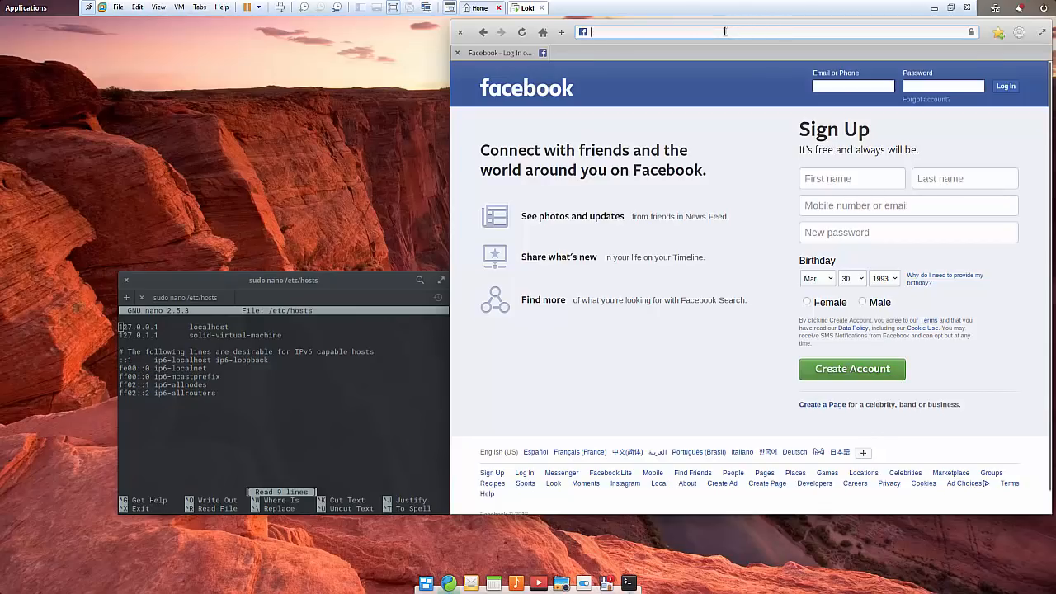
pyautogui.write('http://localhost/')
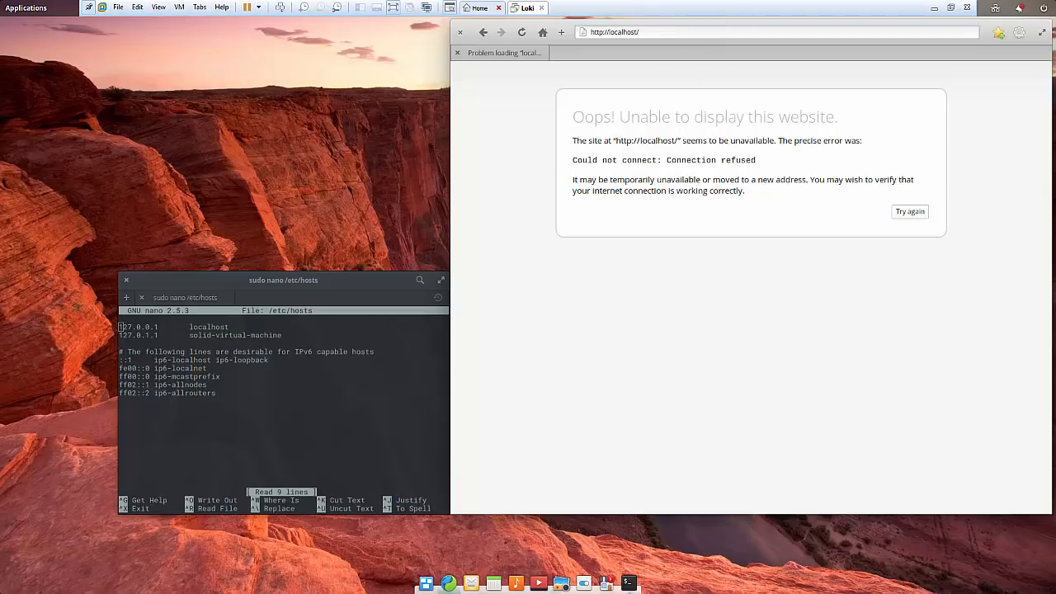
pyautogui.click(649, 31)
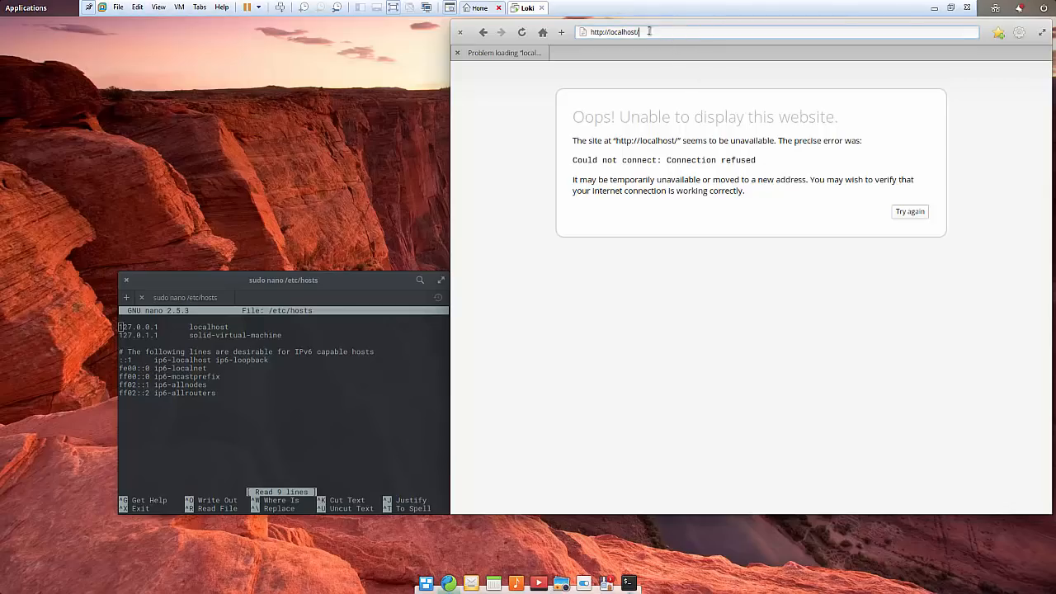
pyautogui.write('locahos')
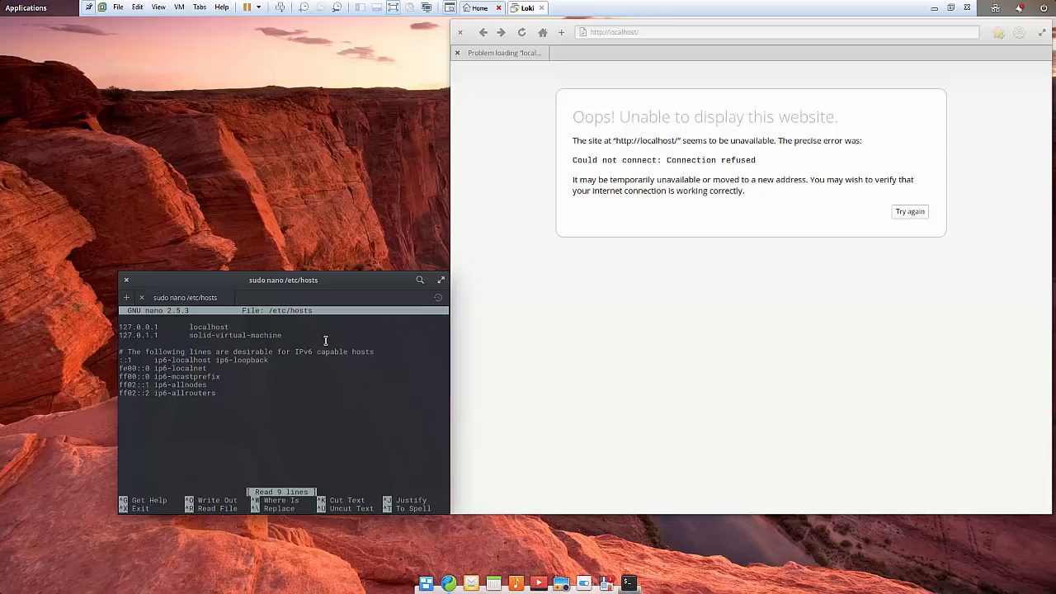
# Add the line '127.0.0.1 facebook.com' to /etc/hosts and save on exiting nano
pyautogui.press('Enter')
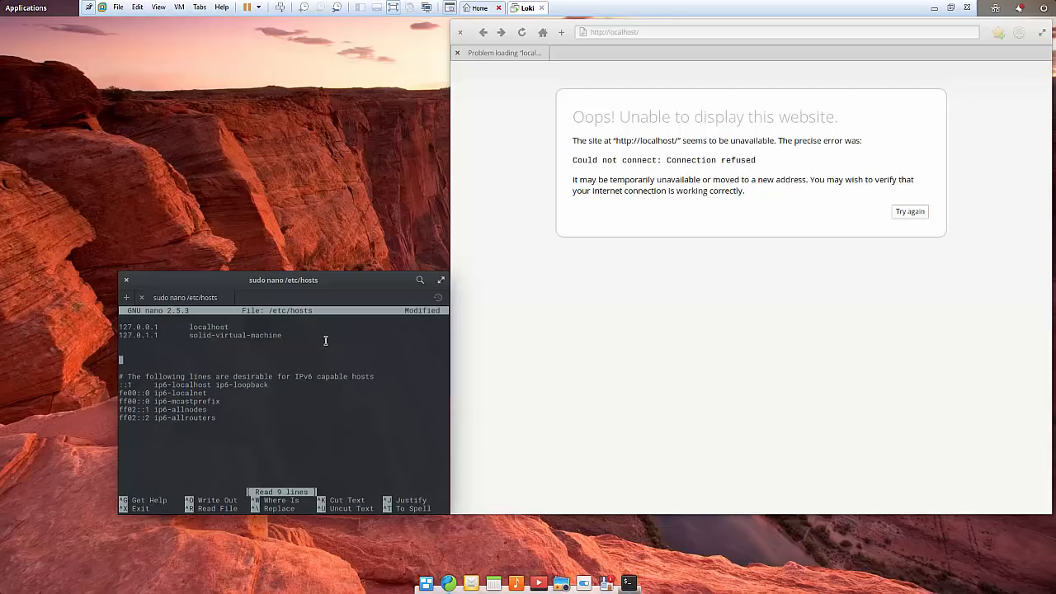
pyautogui.write('127.0.0')
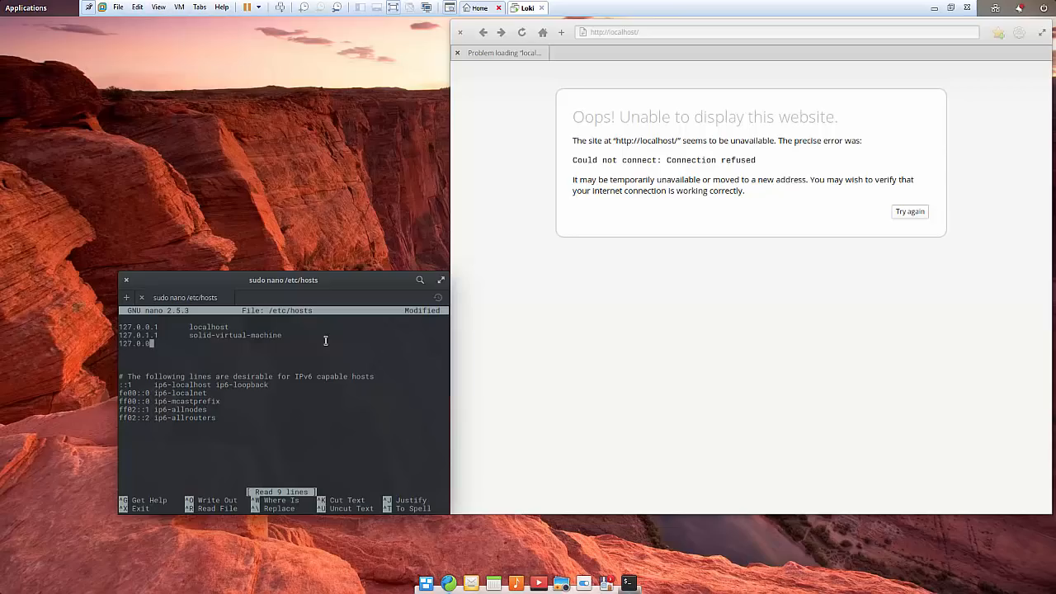
pyautogui.write('1')
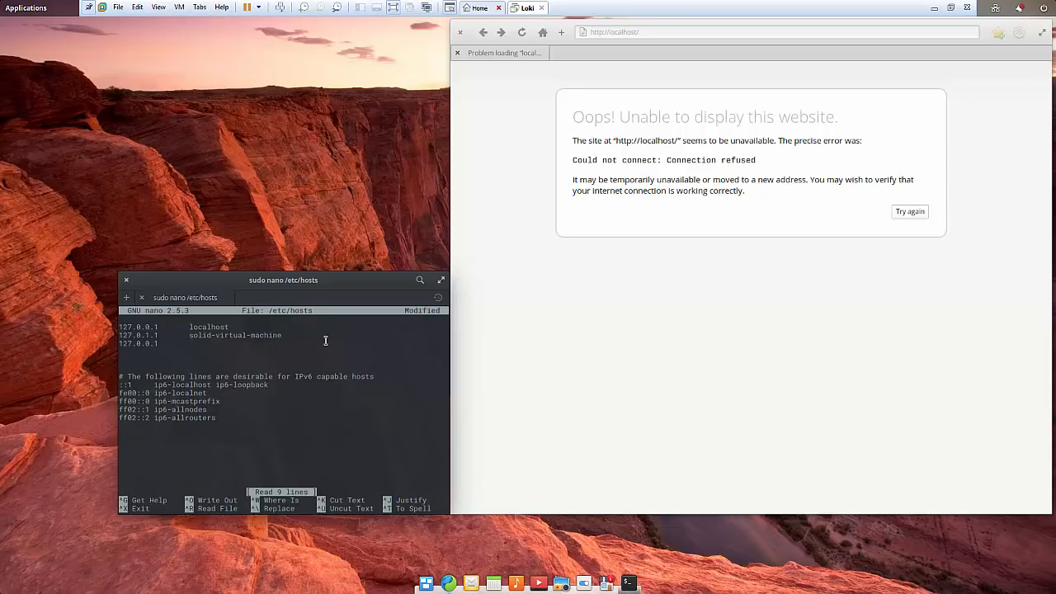
pyautogui.write('facebook.com')
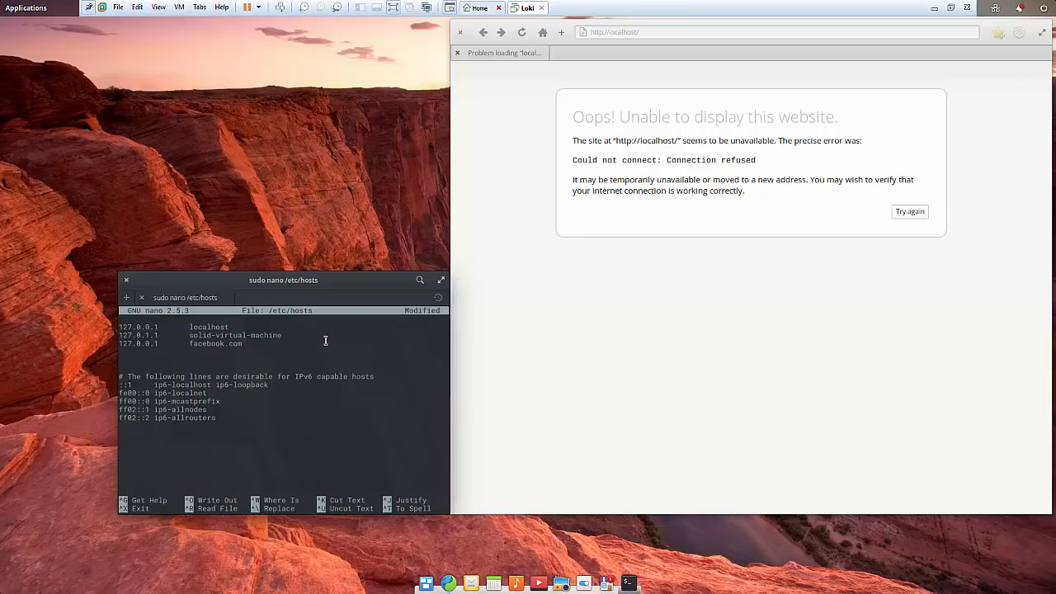
pyautogui.press('ctrl+x')
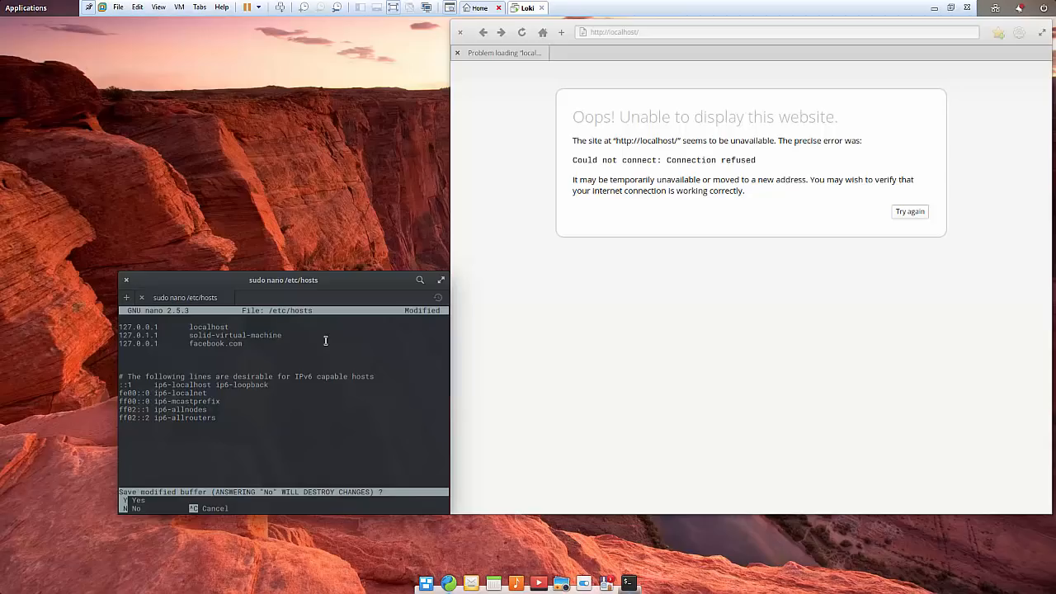
pyautogui.press('y')
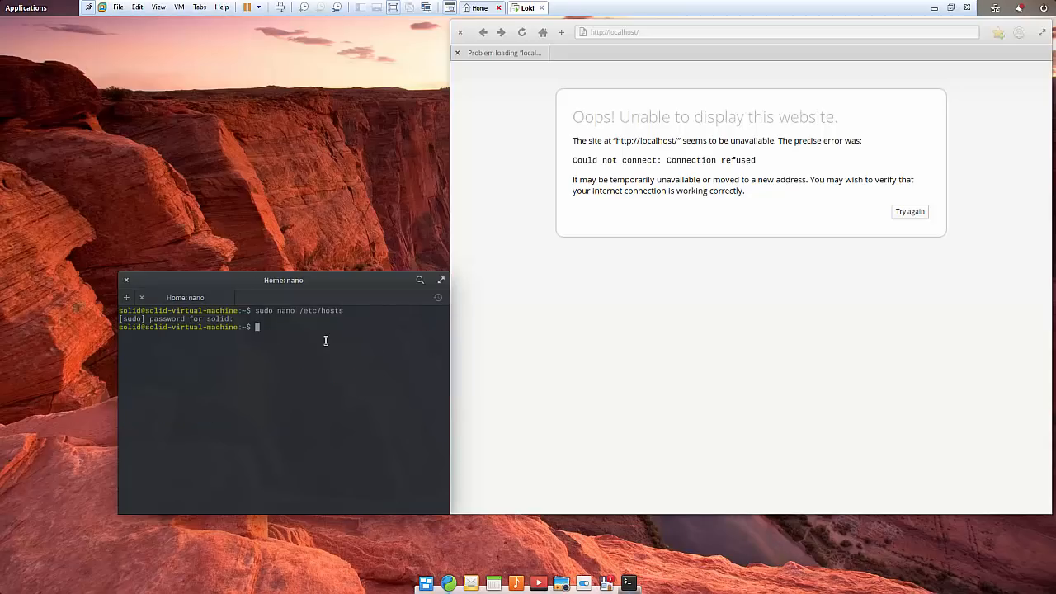
# Reload facebook.com in the browser, which still shows the Facebook sign-up page
pyautogui.click(676, 32)
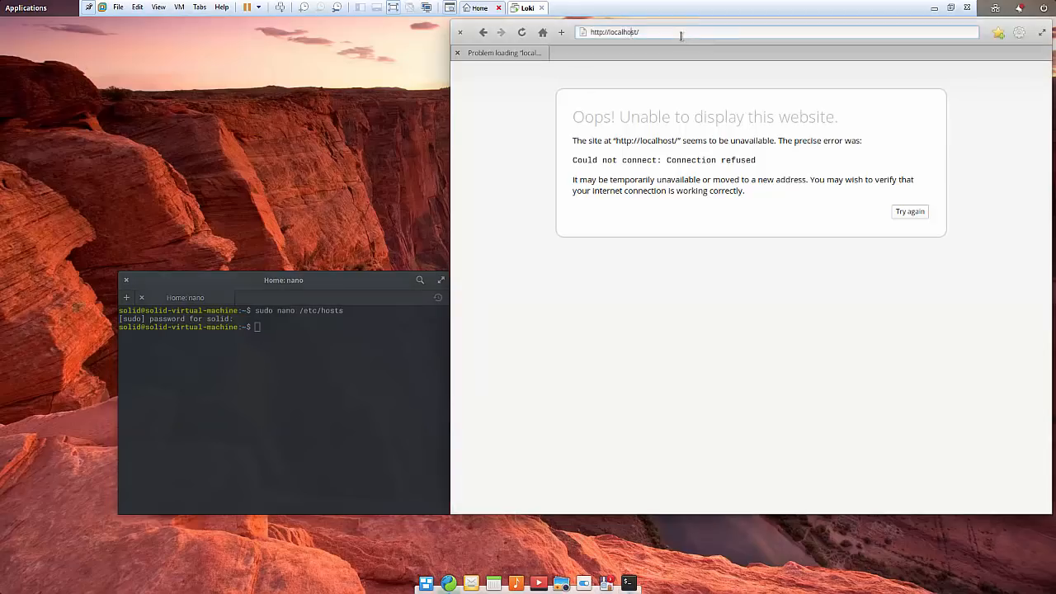
pyautogui.write('facebook.com')
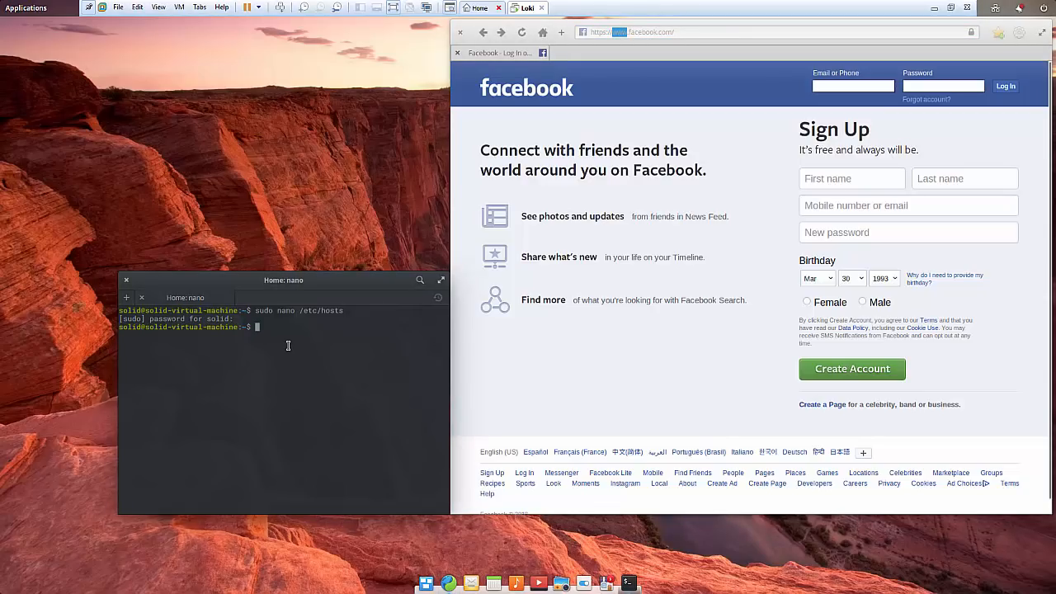
pyautogui.press('Return')
pyautogui.write('127.0.0.1')
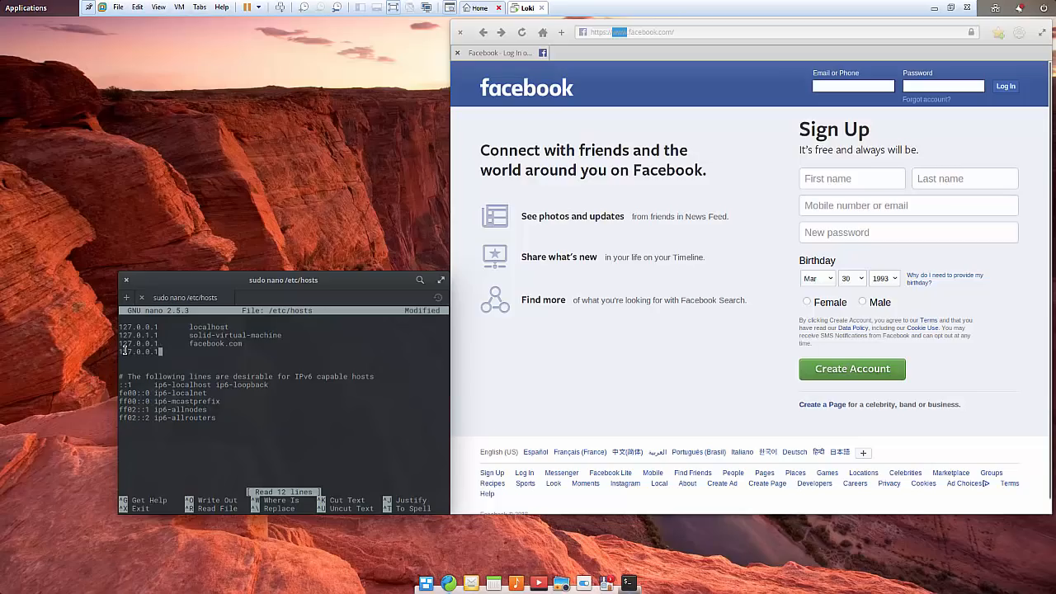
pyautogui.write('www')
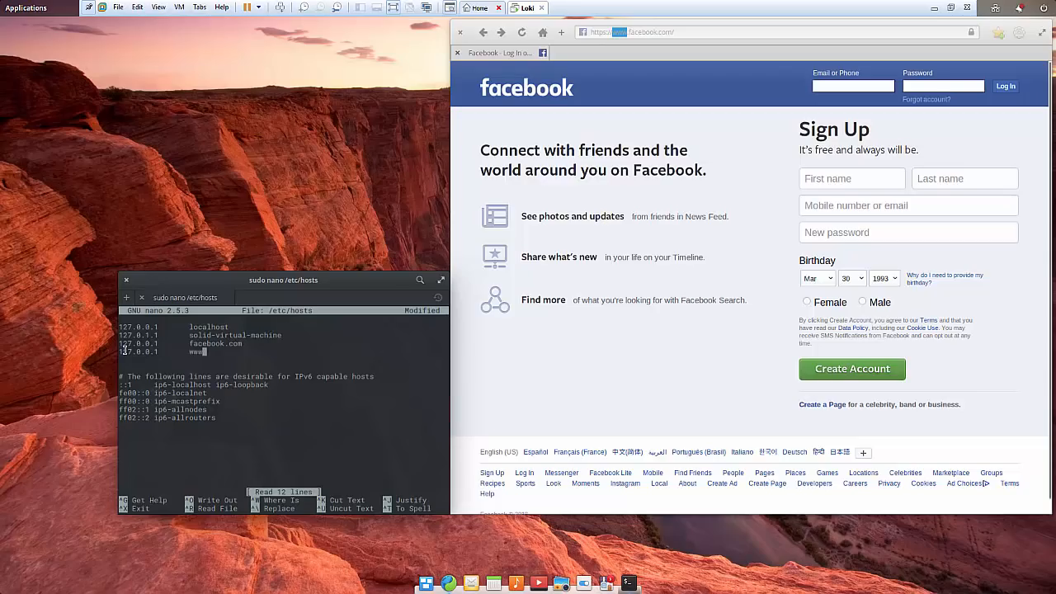
pyautogui.write('facebook.com')
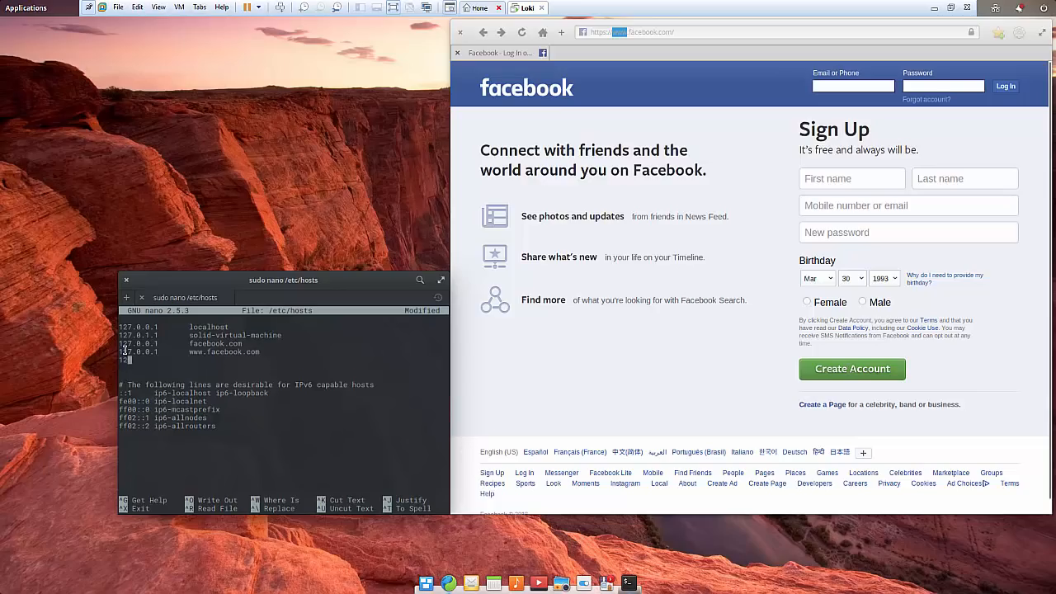
pyautogui.write('127.0.0.1')
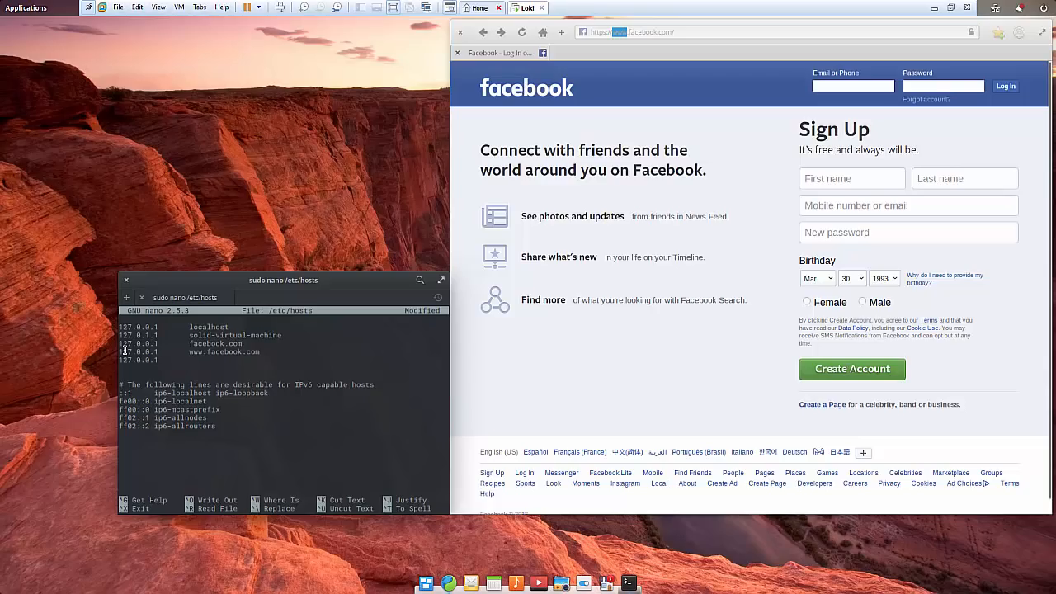
pyautogui.write('m.facebook.com')
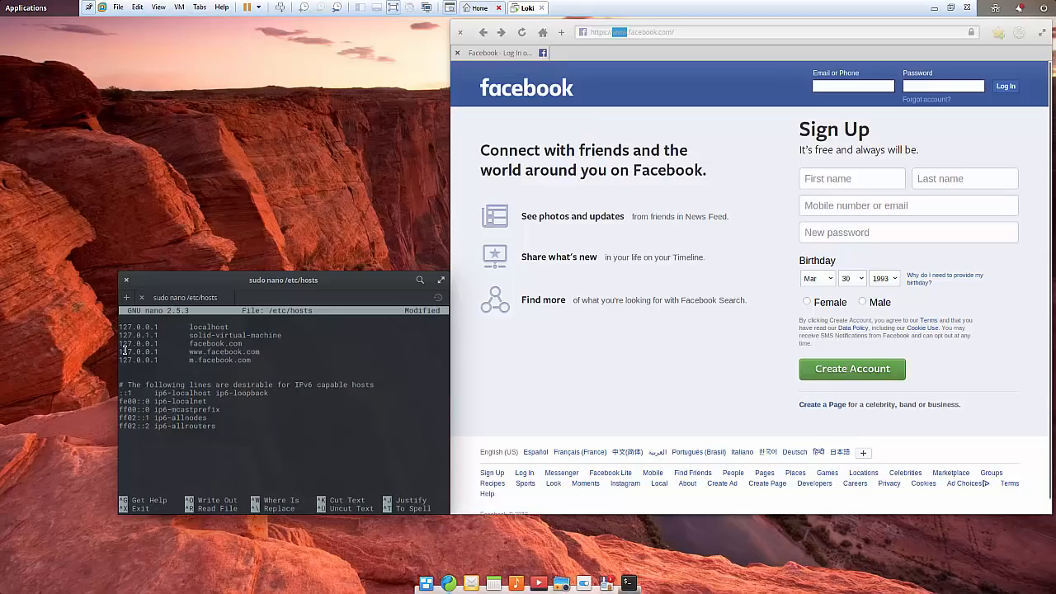
pyautogui.press('ctrl+x')
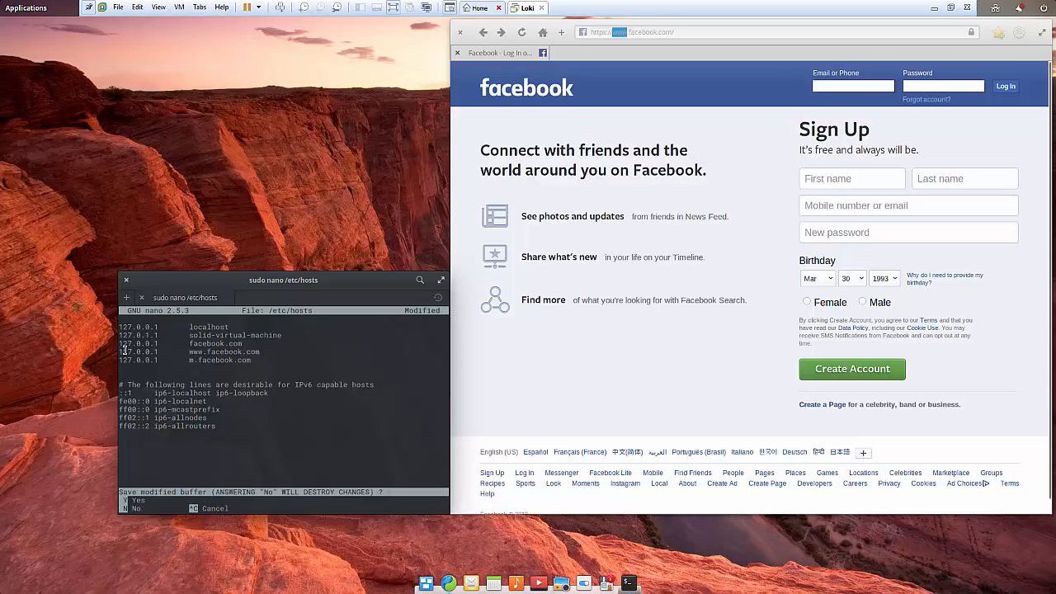
pyautogui.press('y')
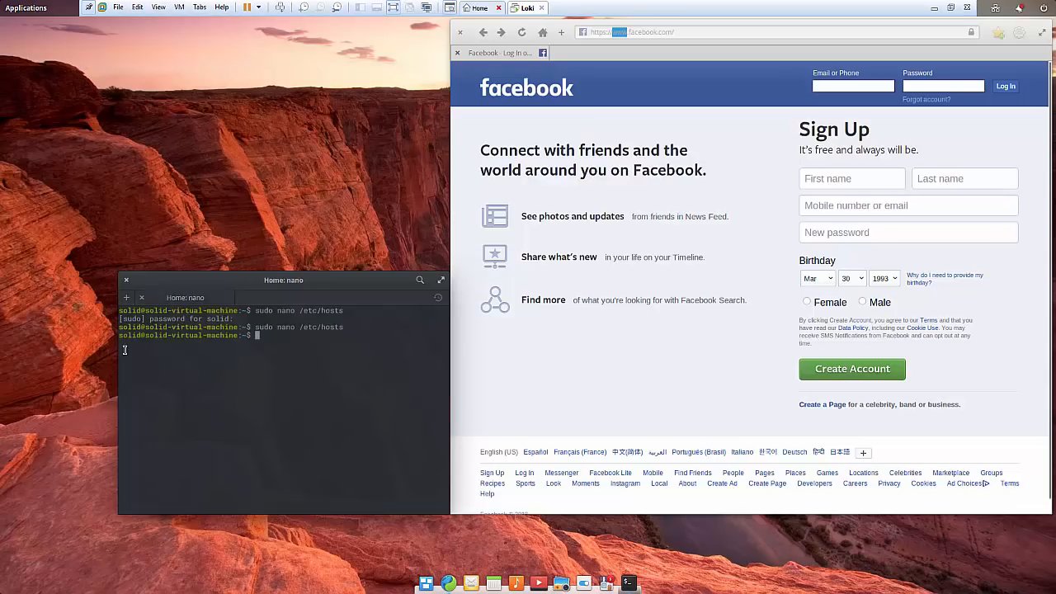
pyautogui.moveTo(728, 163)
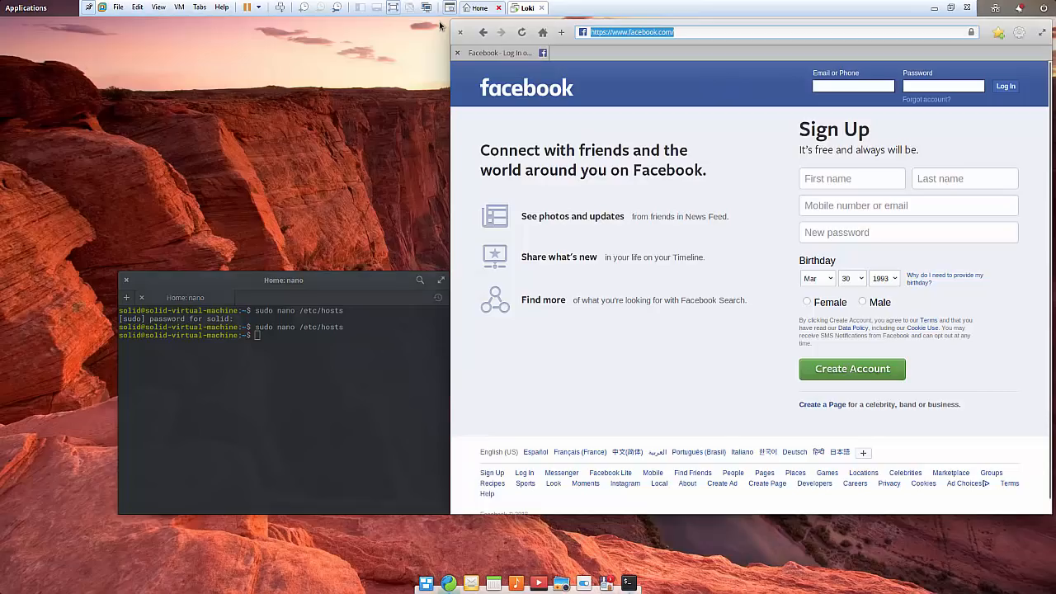
pyautogui.write('facebook')
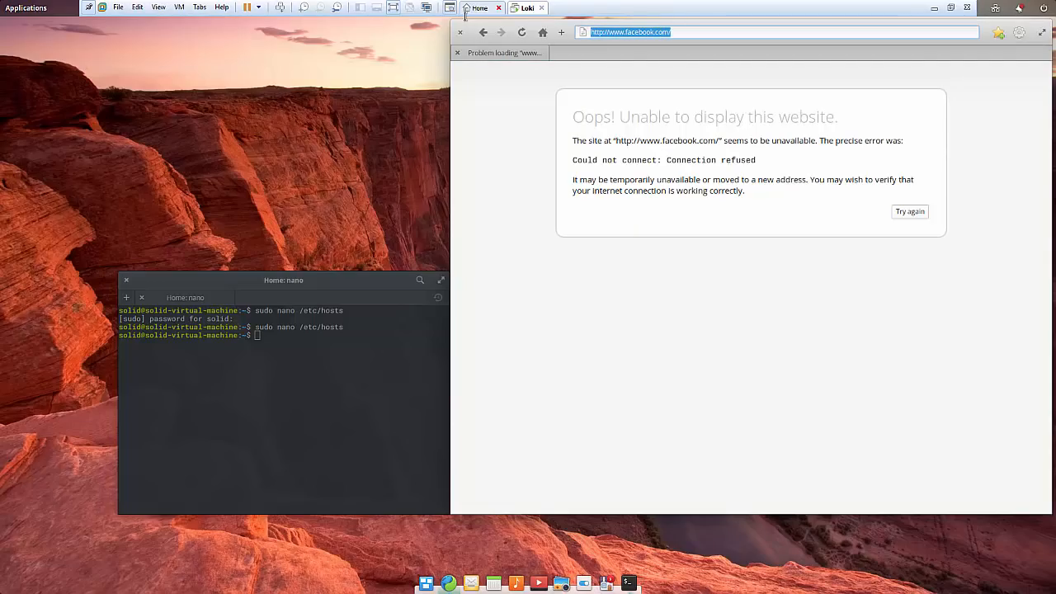
pyautogui.write('m.facebook.co')
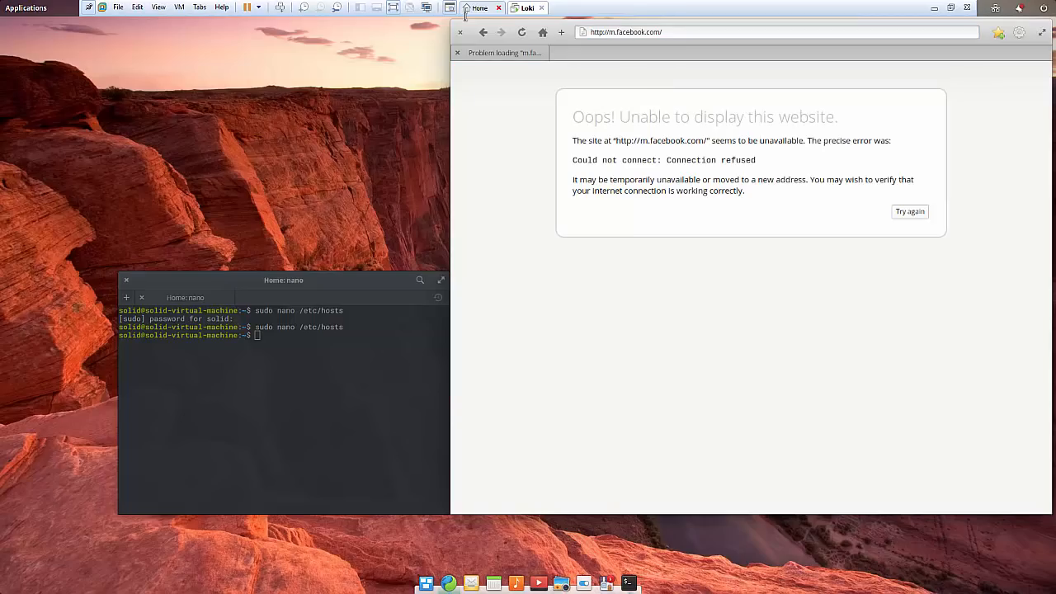
pyautogui.moveTo(437, 51)
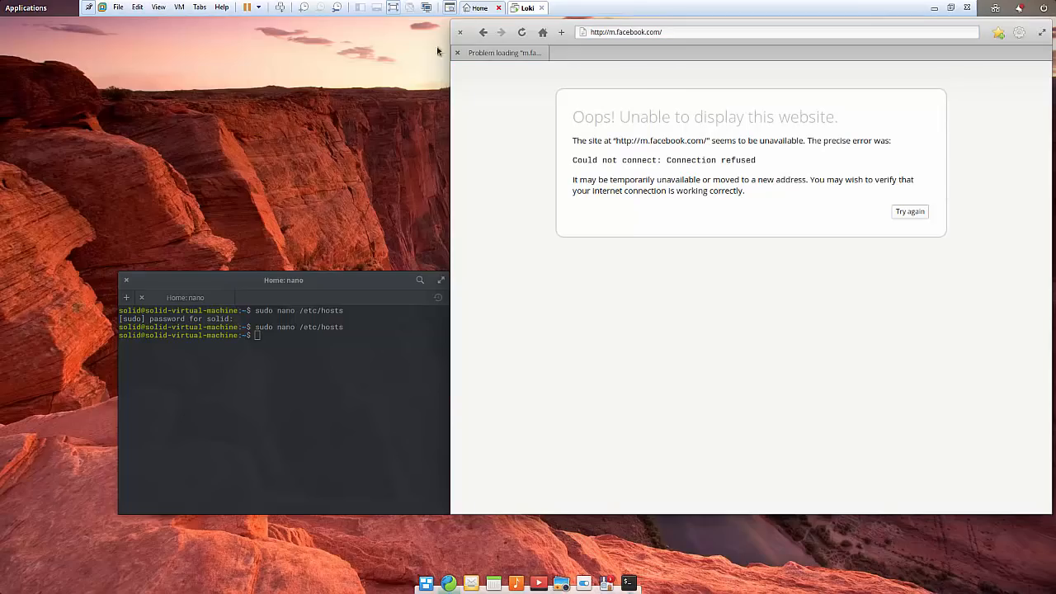